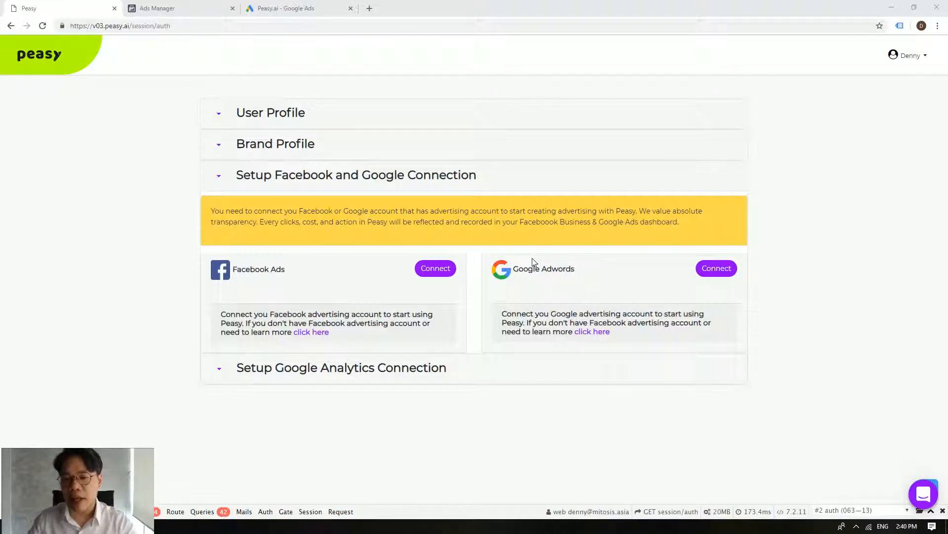
mouse_move(399, 287)
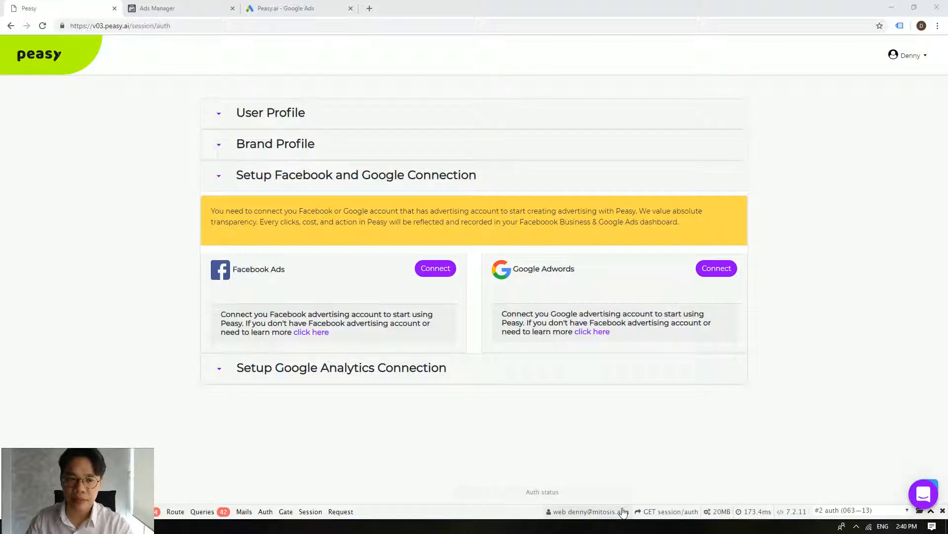
- Connect Facebook Ads by re-entering the Facebook password and continuing back to Peasy
click(435, 268)
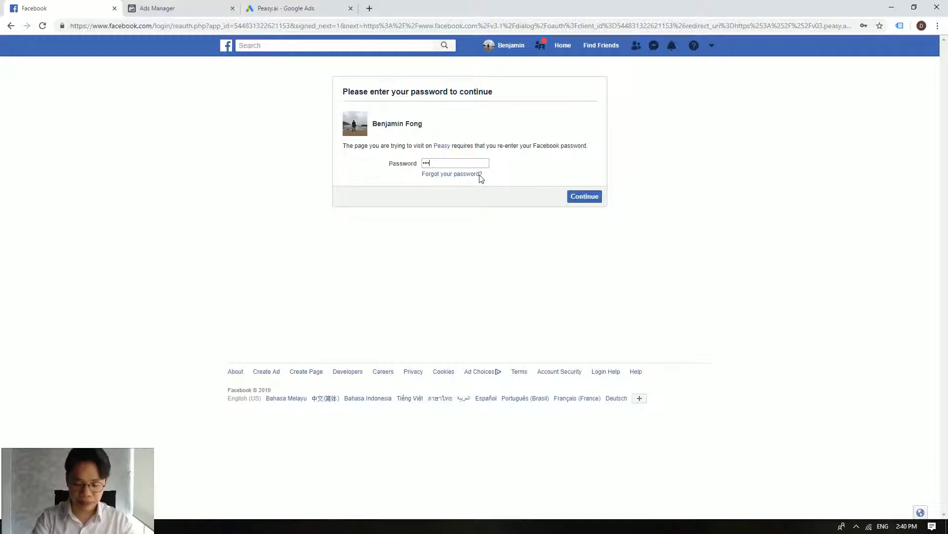
text(password)
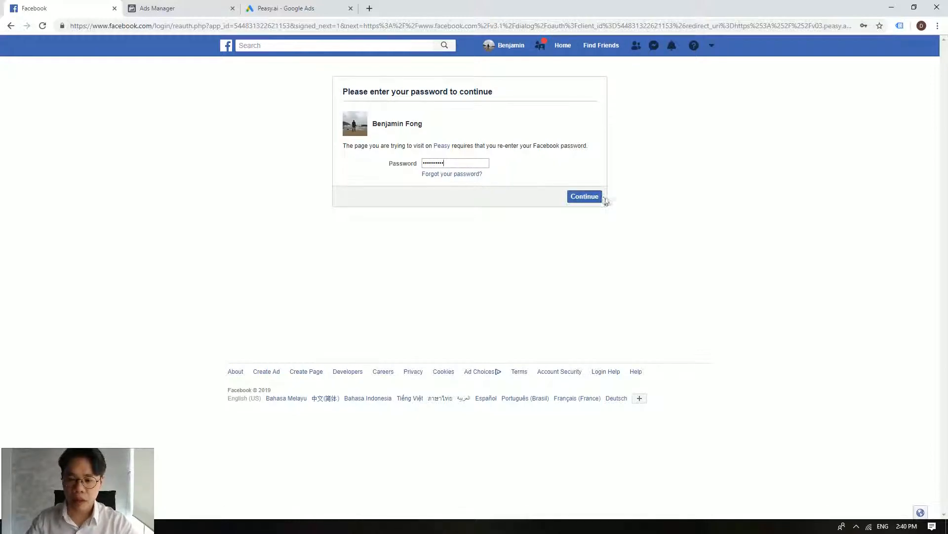
click(584, 196)
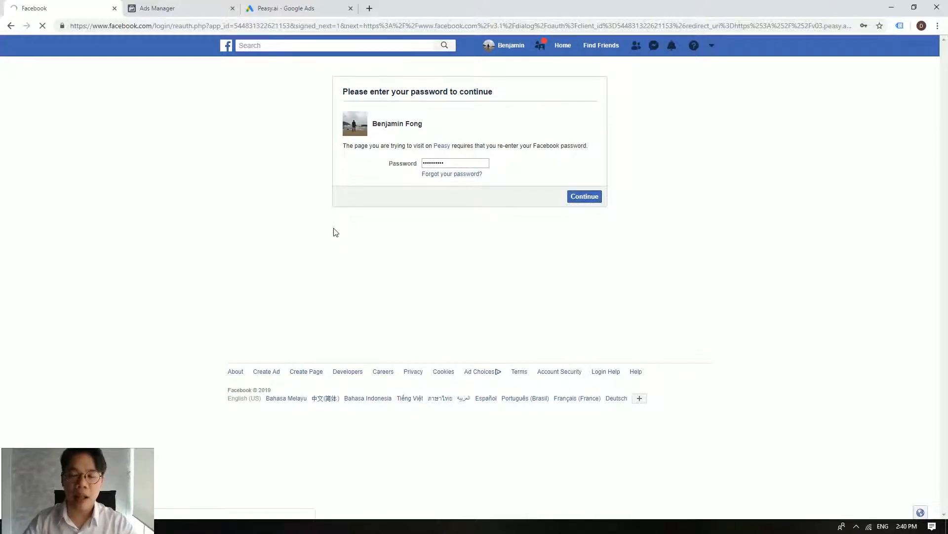
click(583, 196)
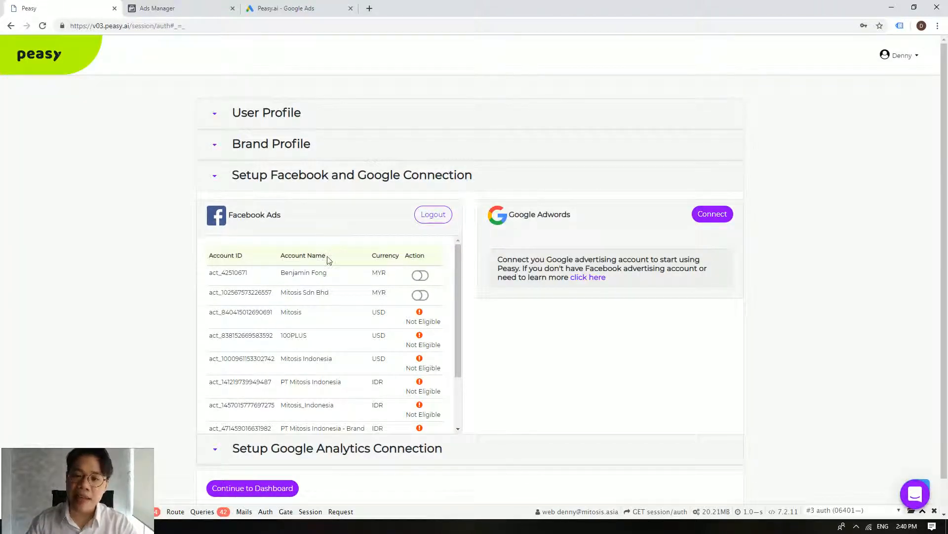
scroll(down, 3)
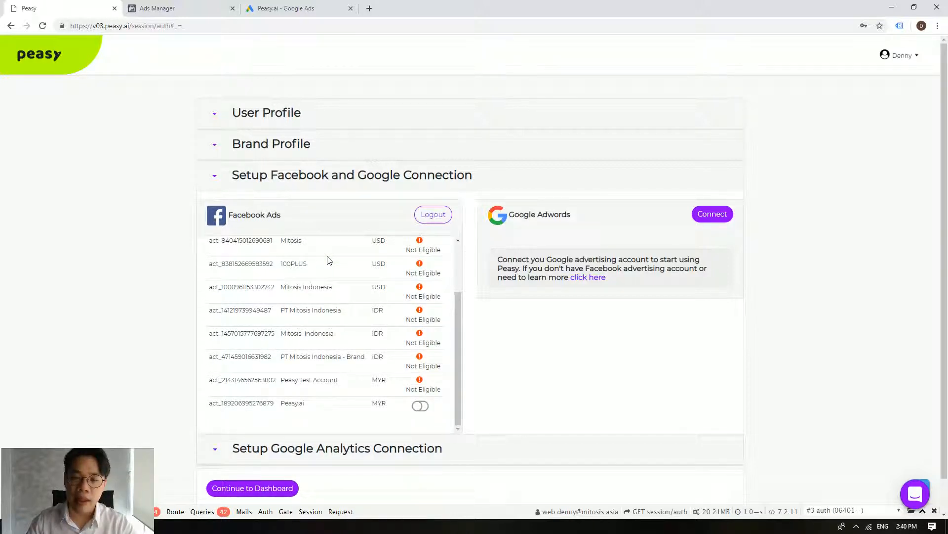
mouse_move(392, 295)
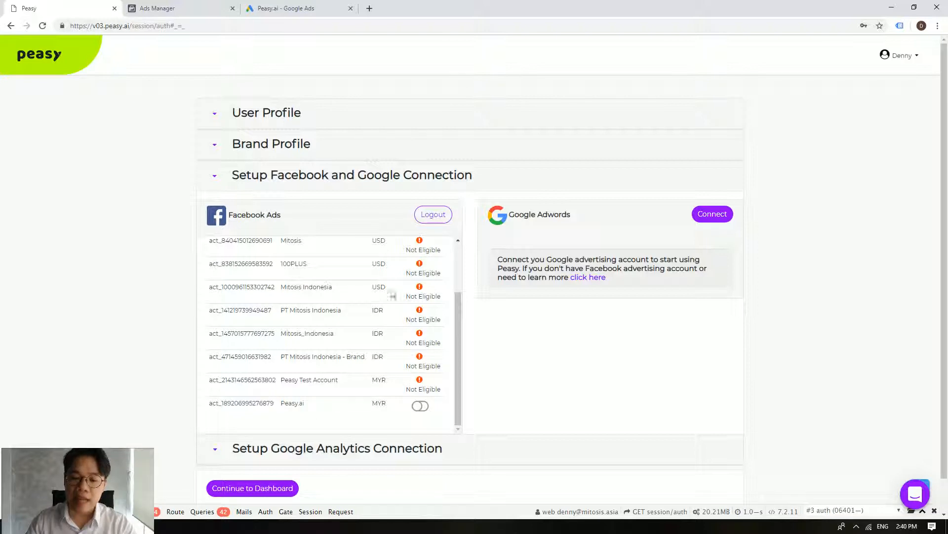
click(176, 8)
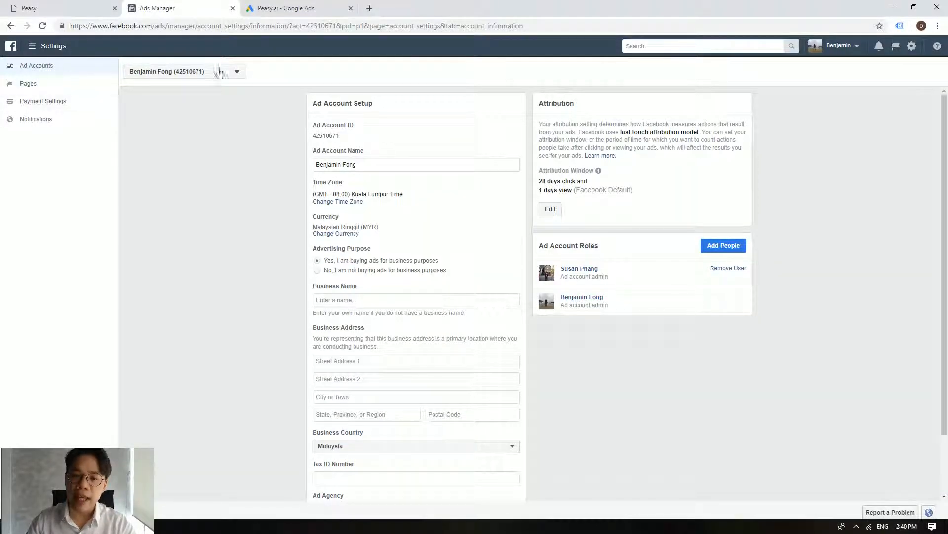
mouse_move(442, 237)
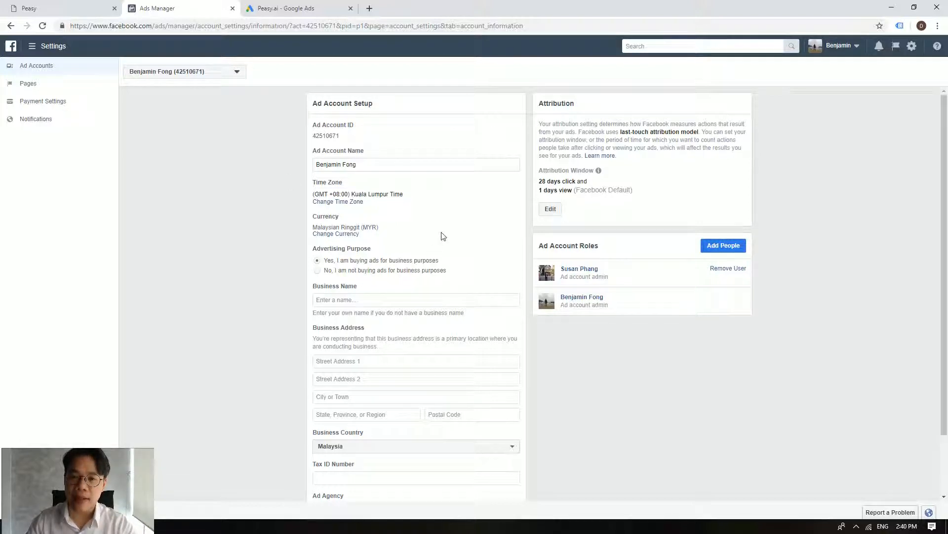
mouse_move(278, 72)
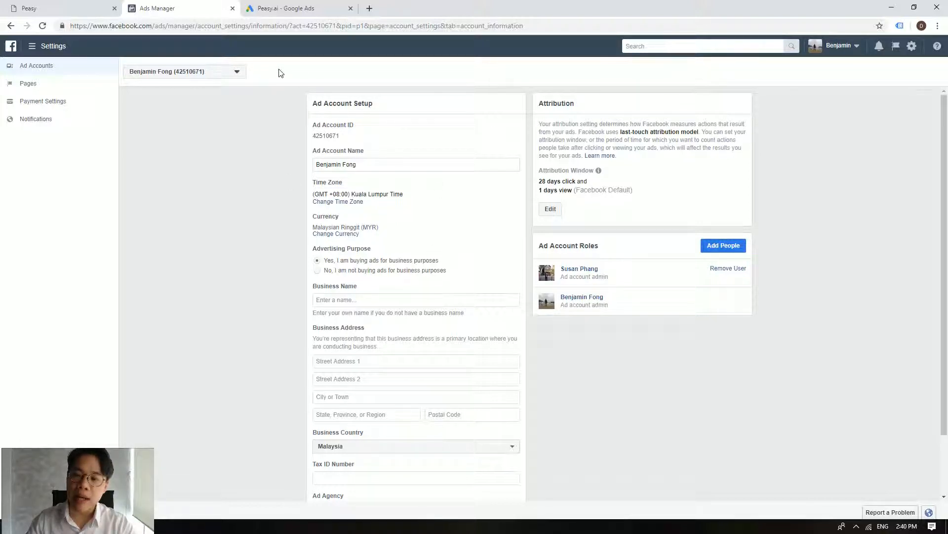
mouse_move(91, 61)
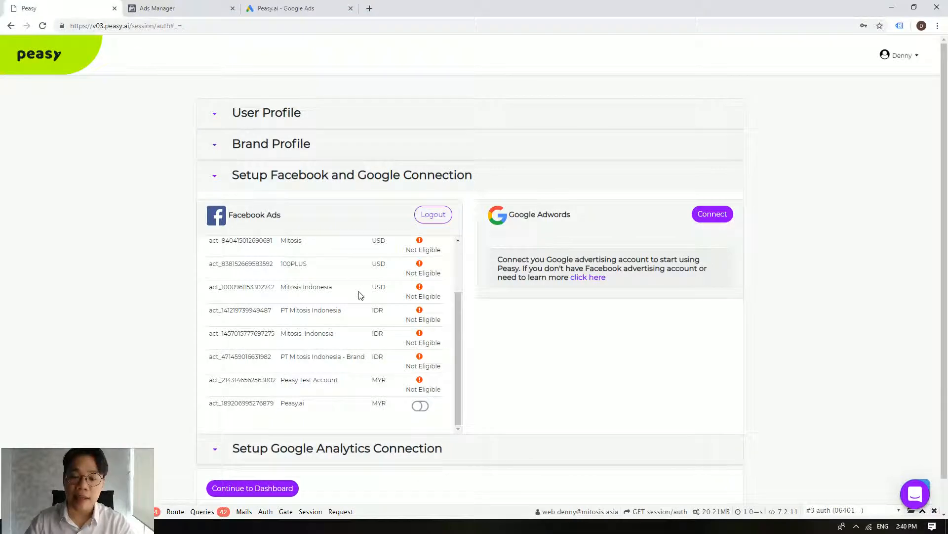
click(175, 8)
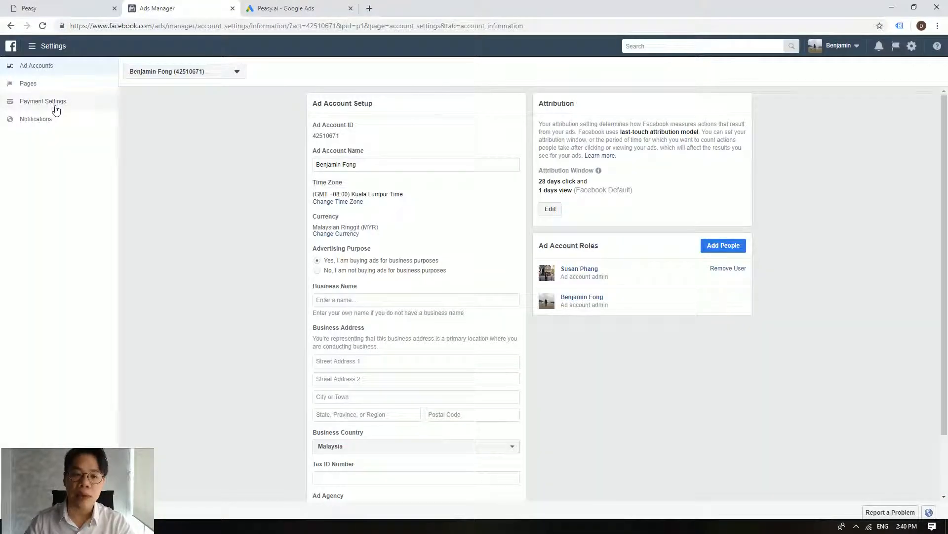
click(43, 101)
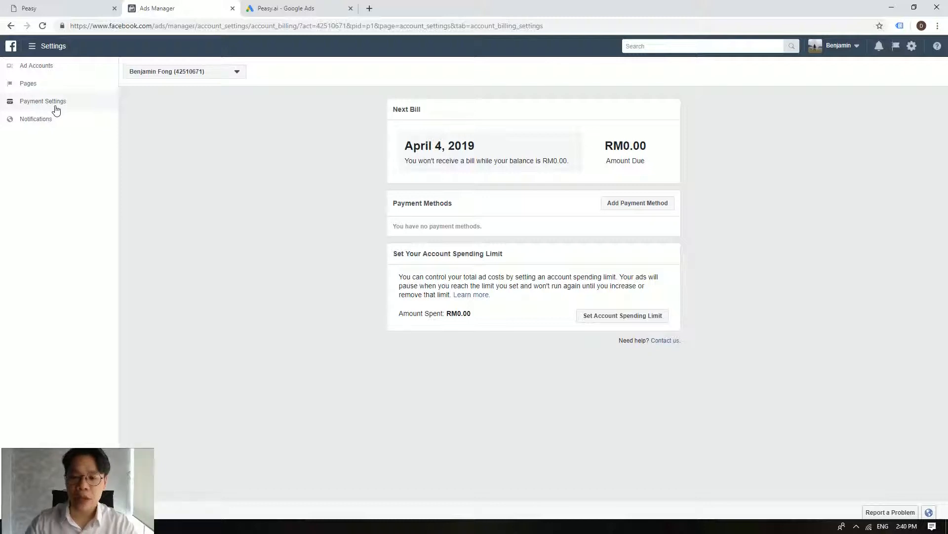
mouse_move(638, 203)
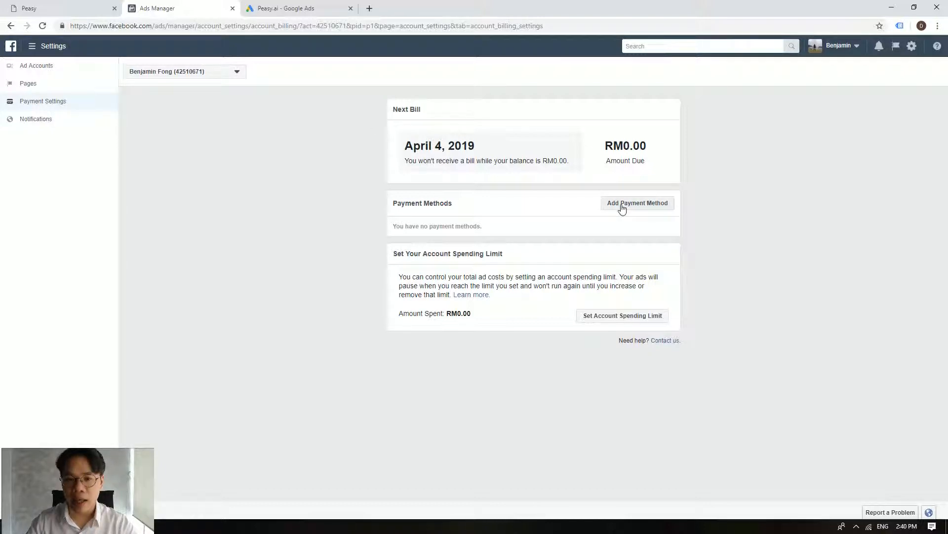
click(638, 202)
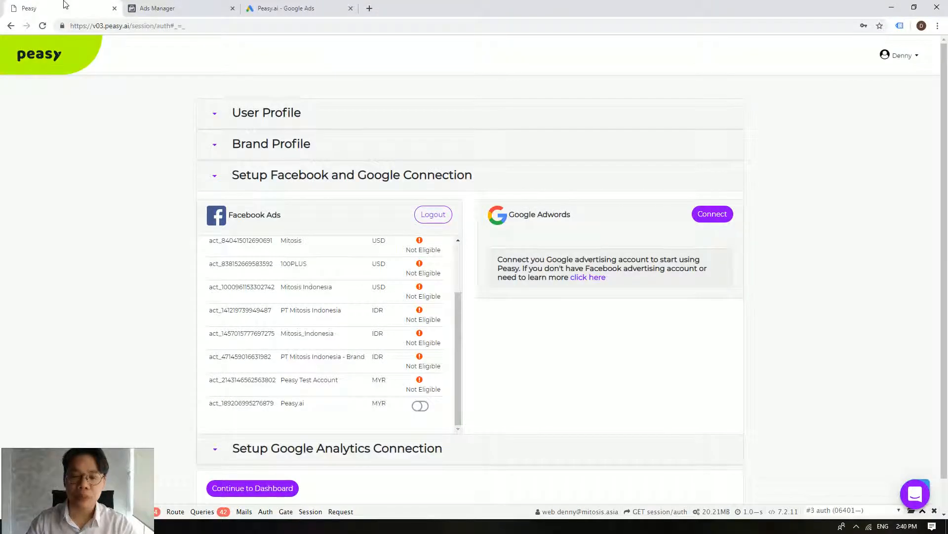
mouse_move(461, 322)
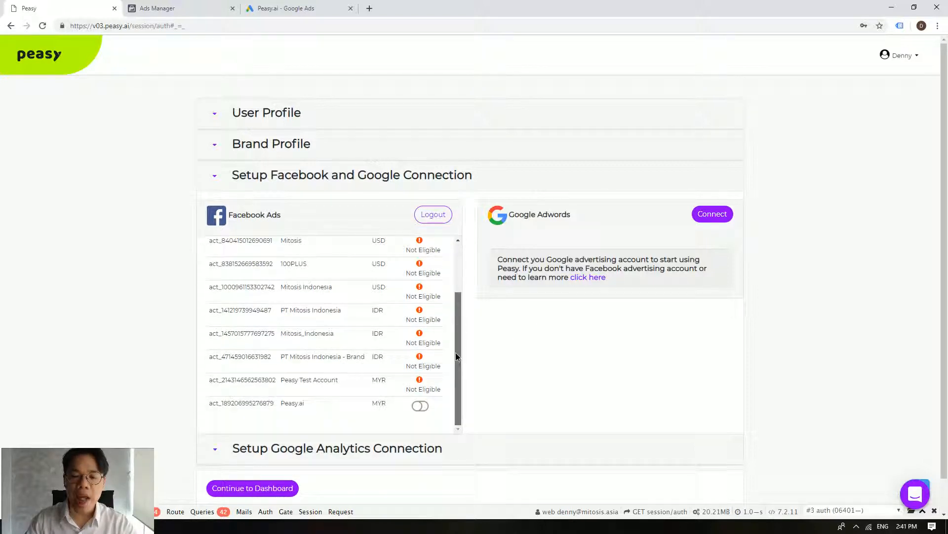
- Toggle on the Mitosis Sdn Bhd Facebook ad account and dismiss the unsync warning
scroll(up, 3)
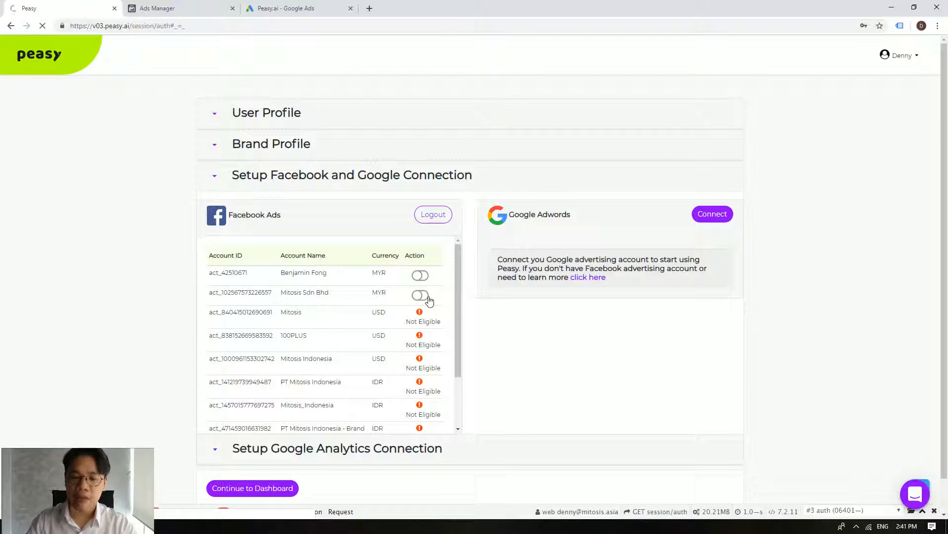
click(420, 297)
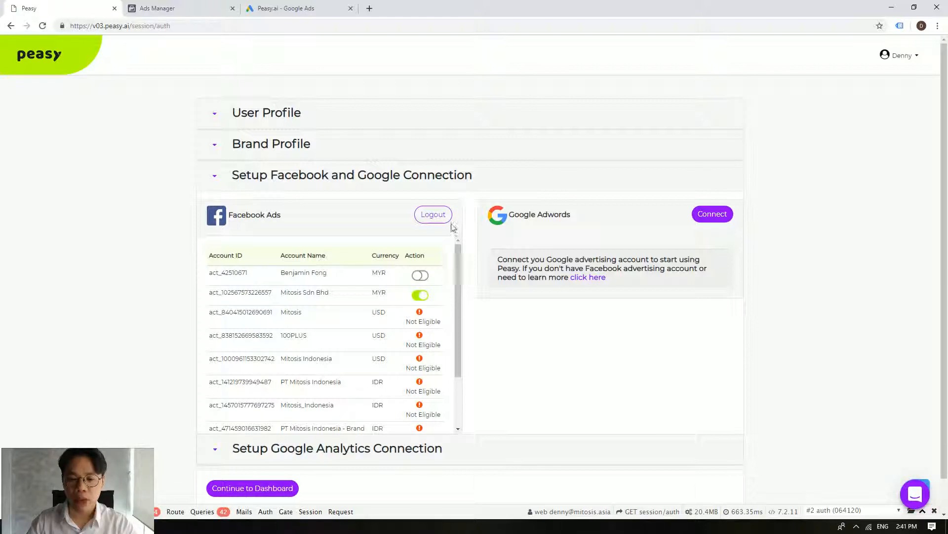
click(433, 215)
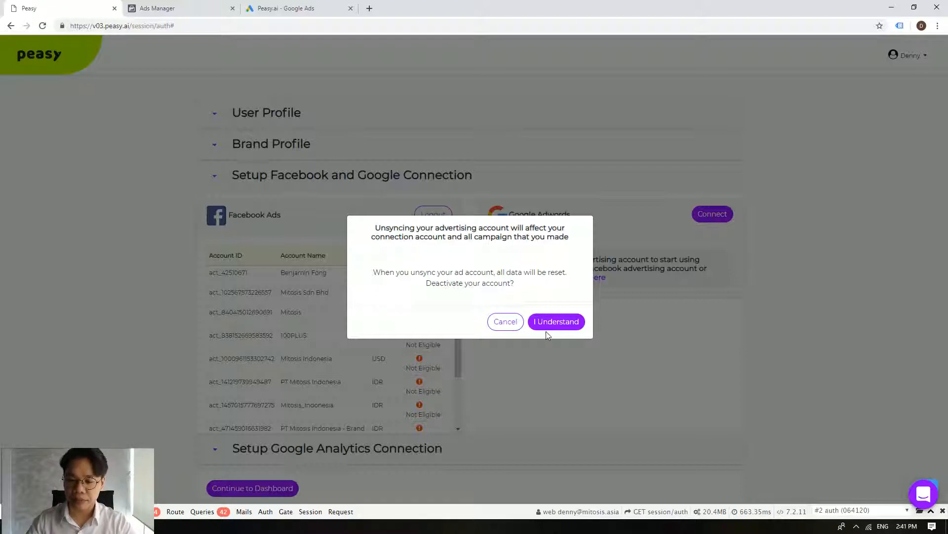
click(555, 321)
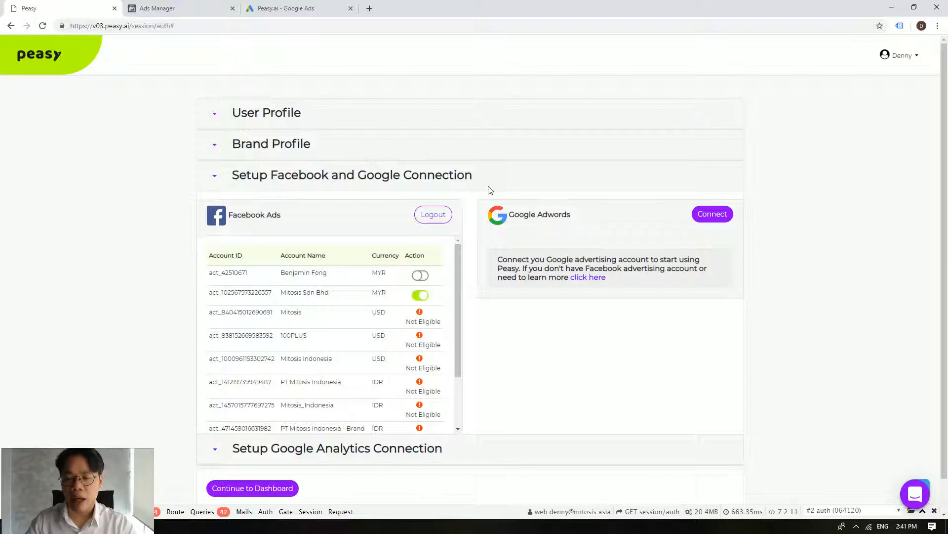
mouse_move(653, 228)
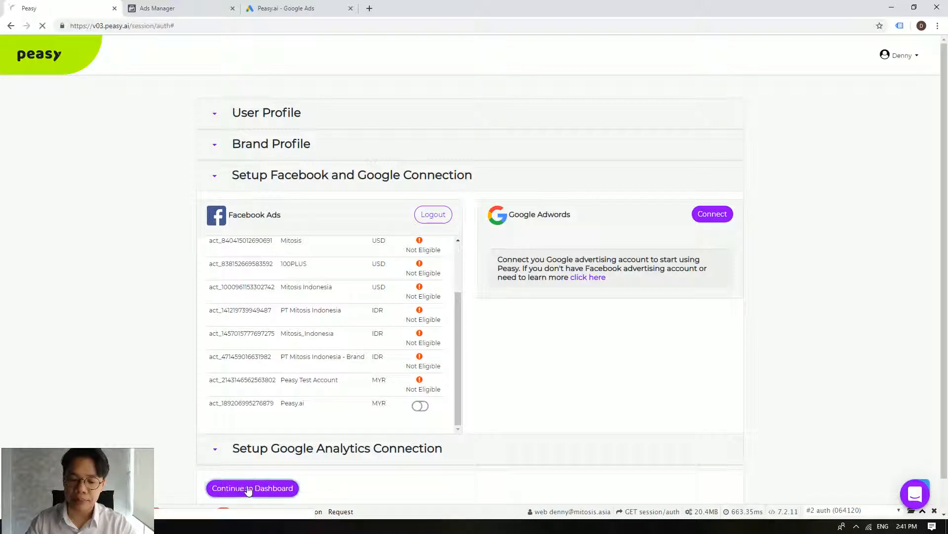
- Go to the campaign dashboard, then choose Connected Account from the user menu
click(252, 487)
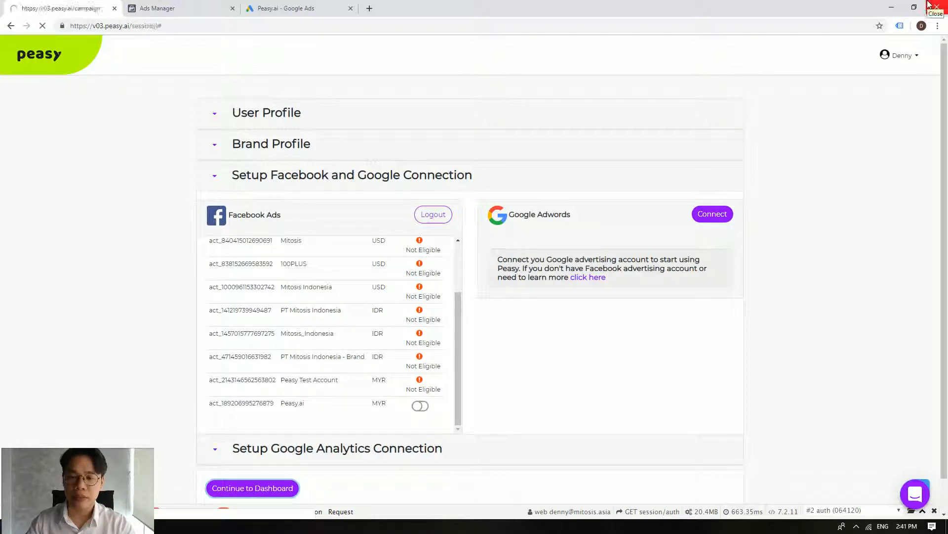
click(252, 487)
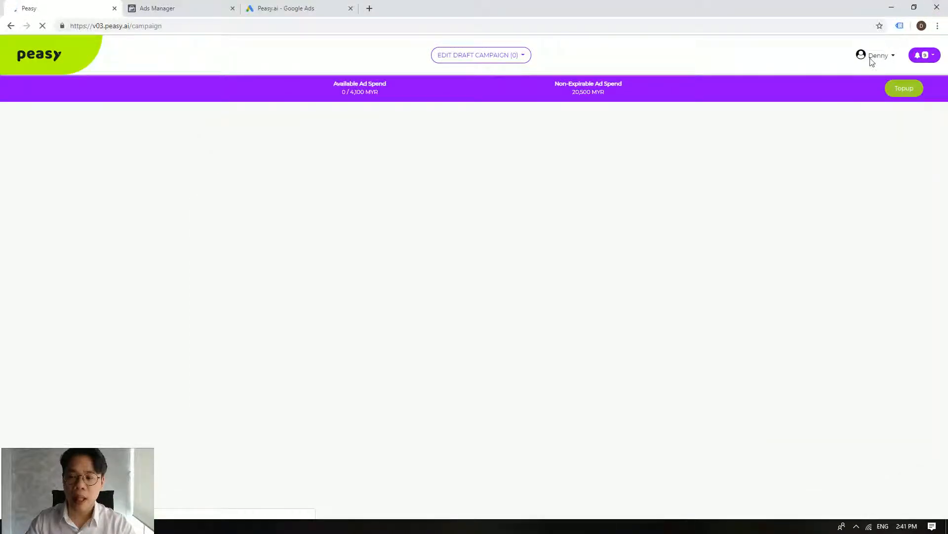
click(878, 55)
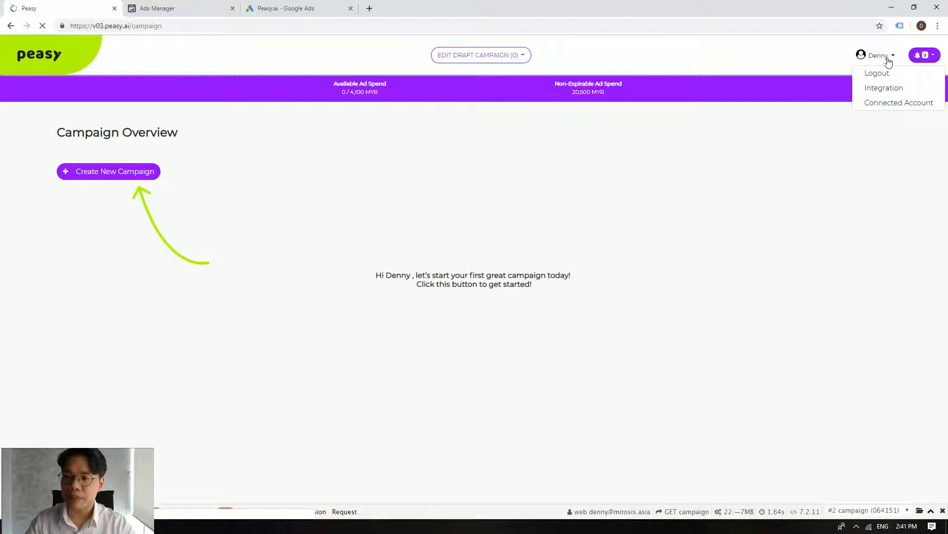
click(883, 88)
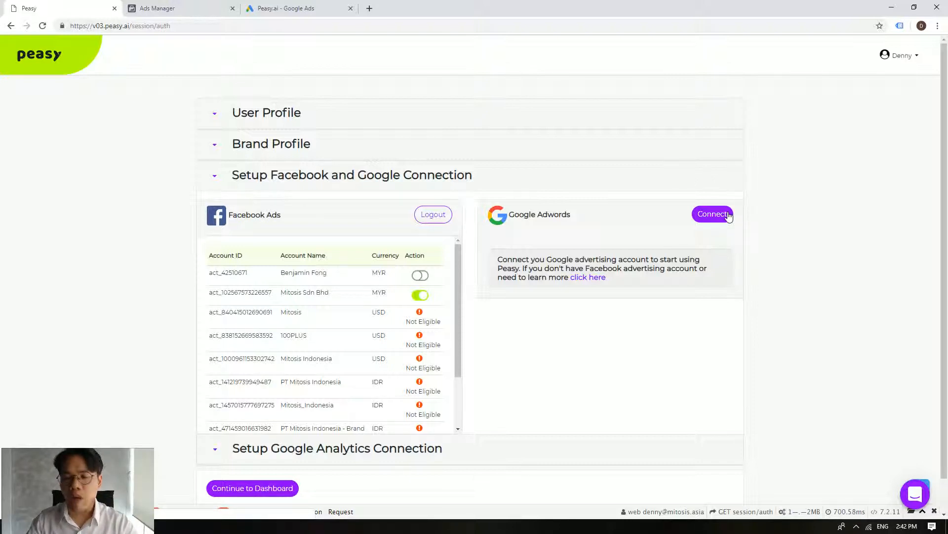
- Connect Google Adwords by choosing the Google account and allowing Peasy to manage campaigns
click(713, 214)
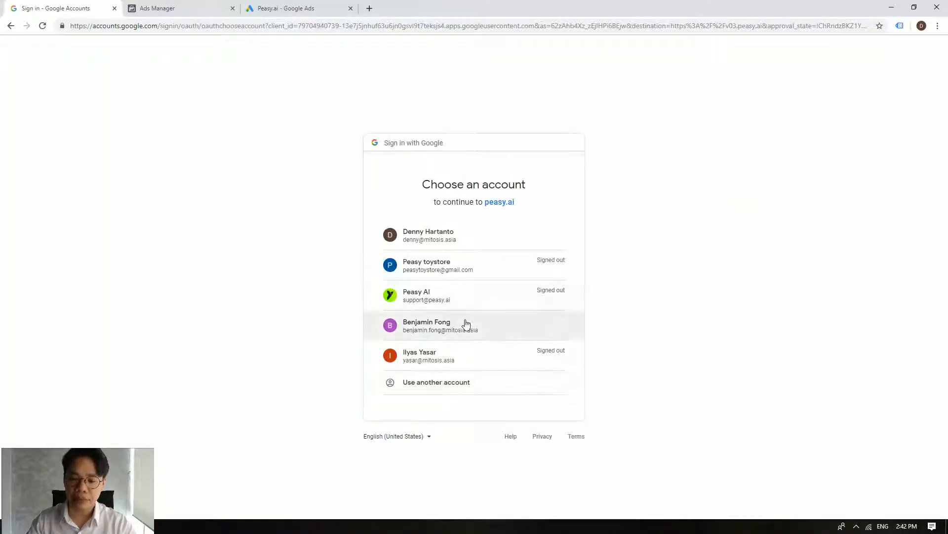
click(465, 325)
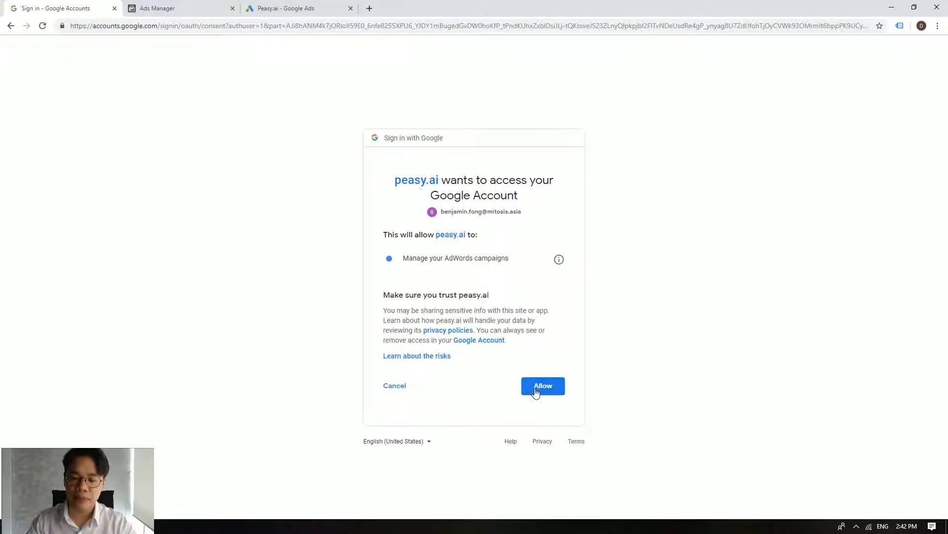
click(543, 385)
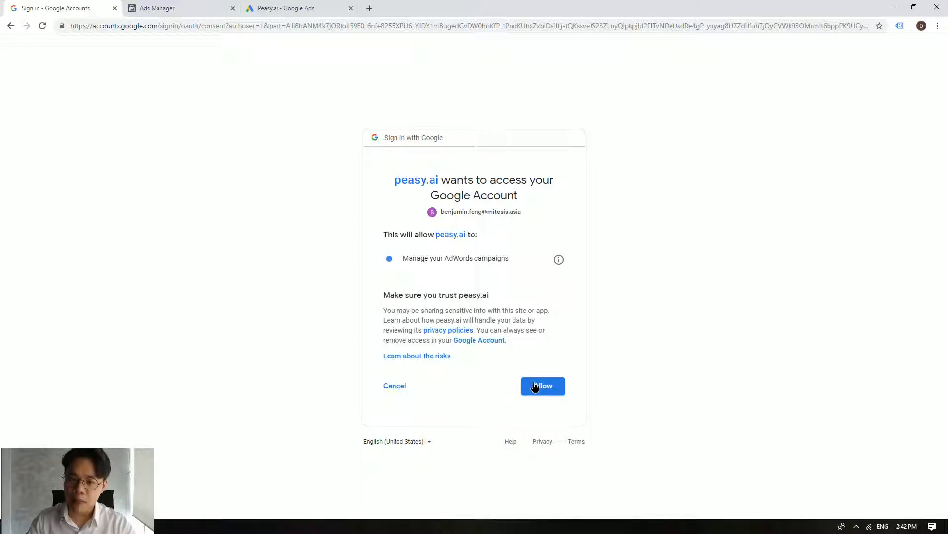
mouse_move(822, 61)
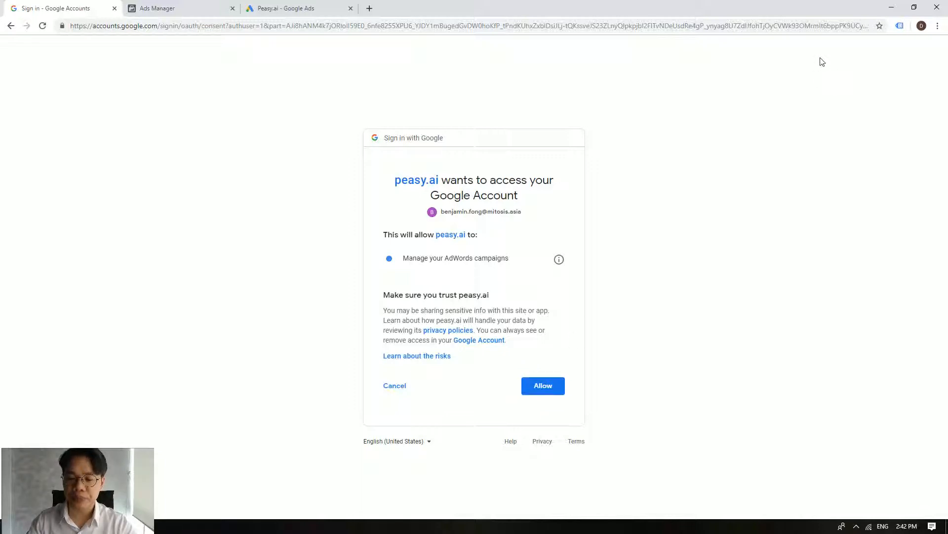
click(542, 385)
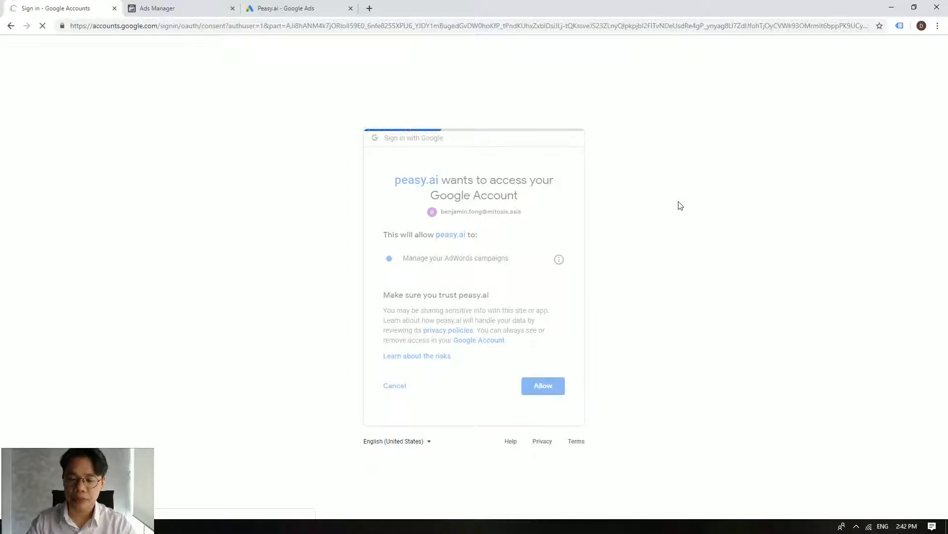
click(542, 385)
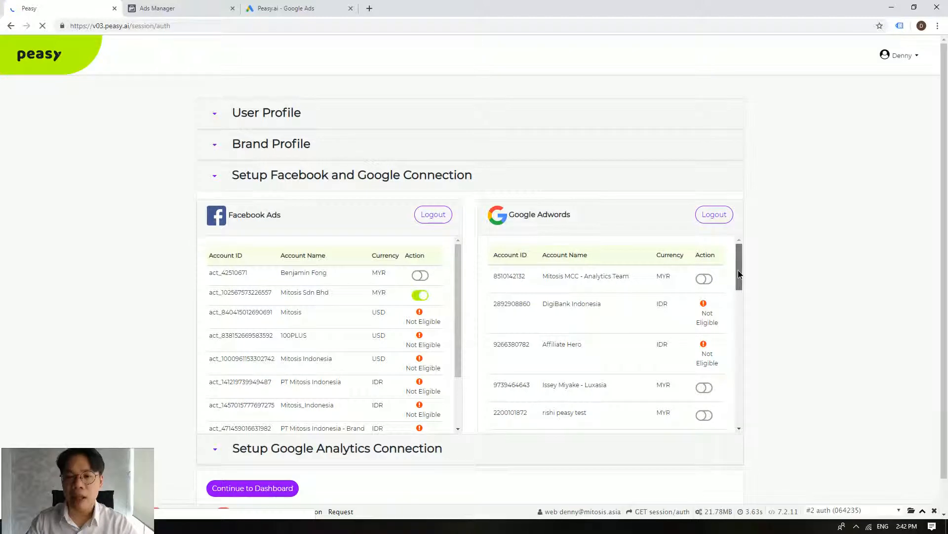
scroll(down, 3)
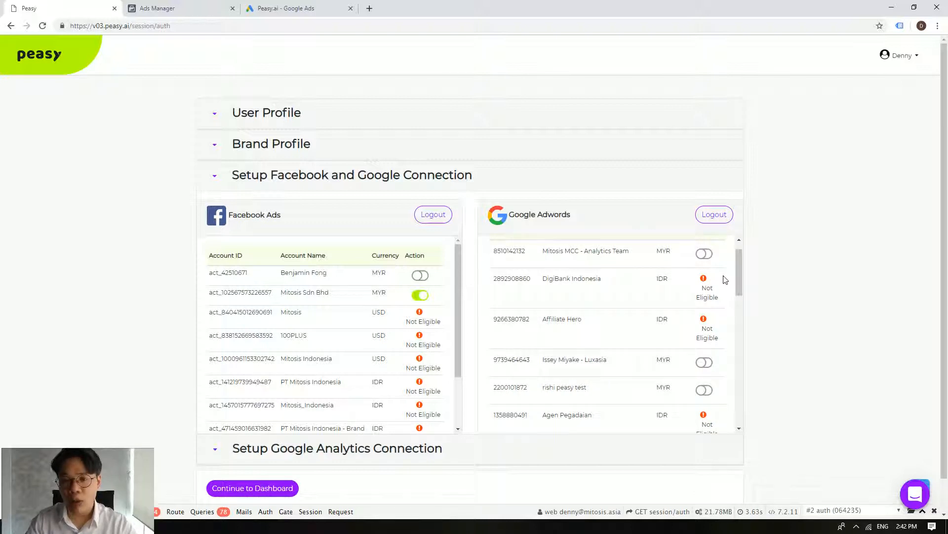
mouse_move(719, 268)
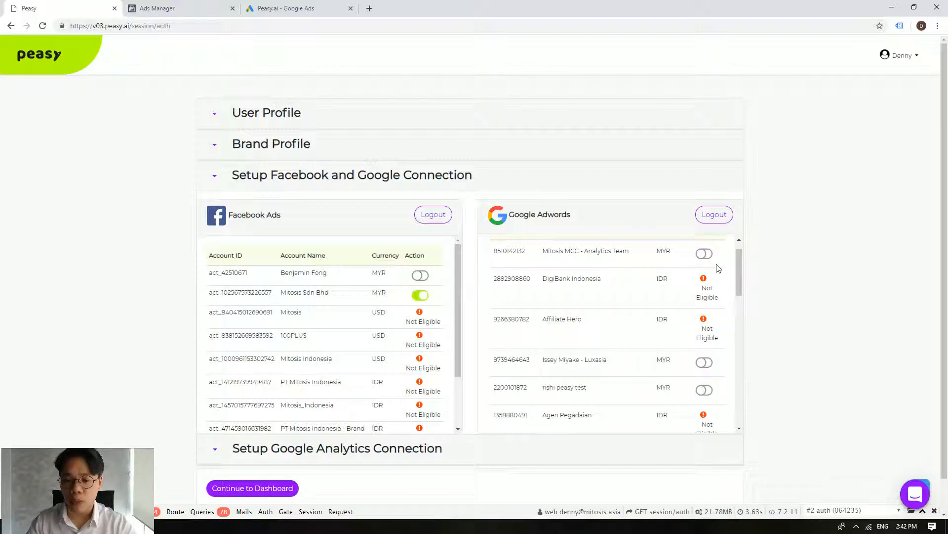
mouse_move(576, 447)
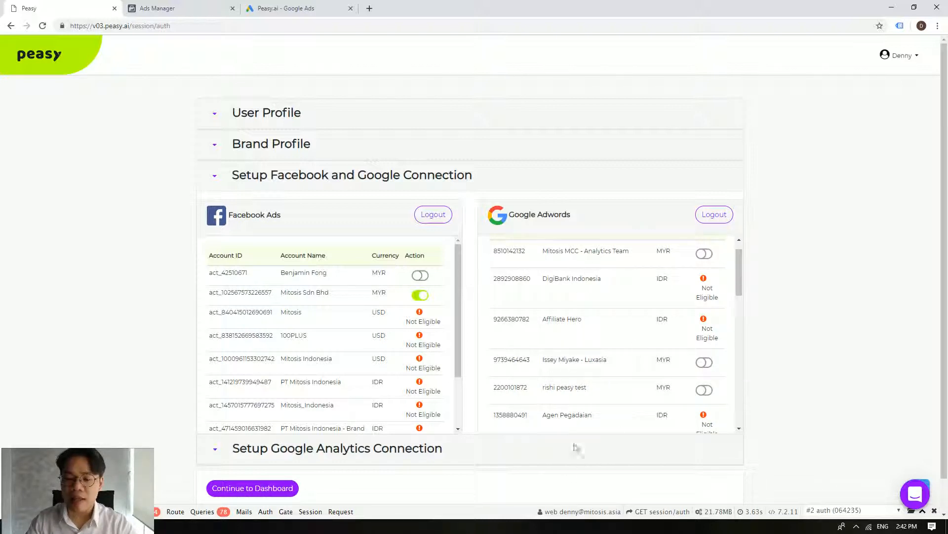
mouse_move(570, 414)
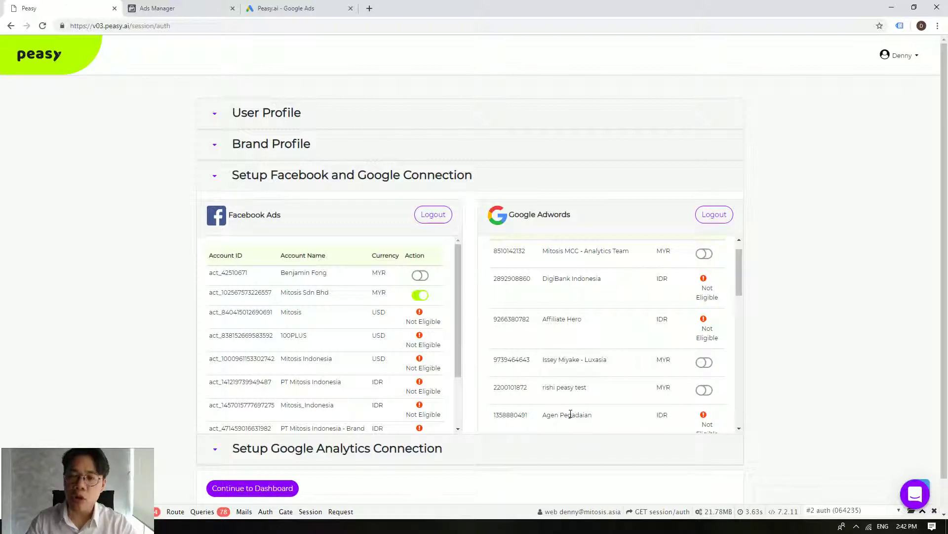
mouse_move(569, 385)
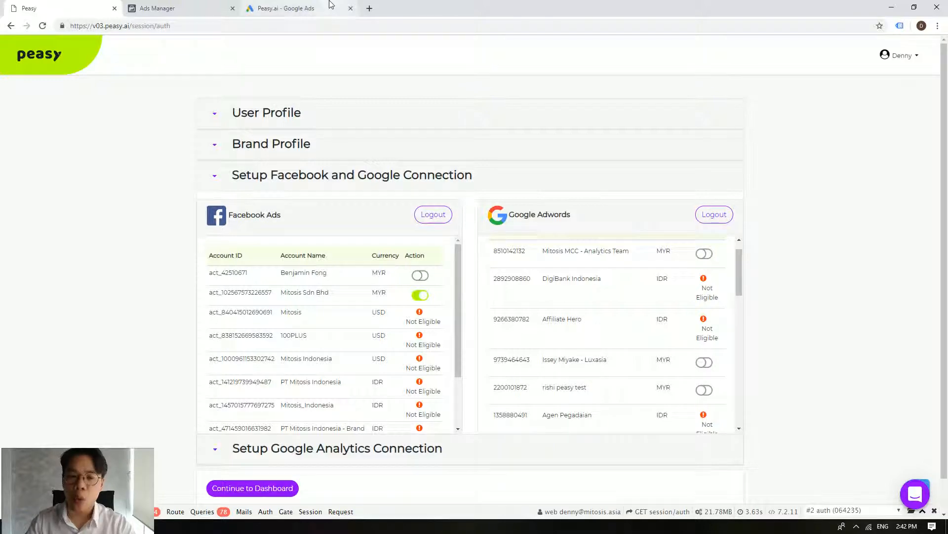
click(285, 7)
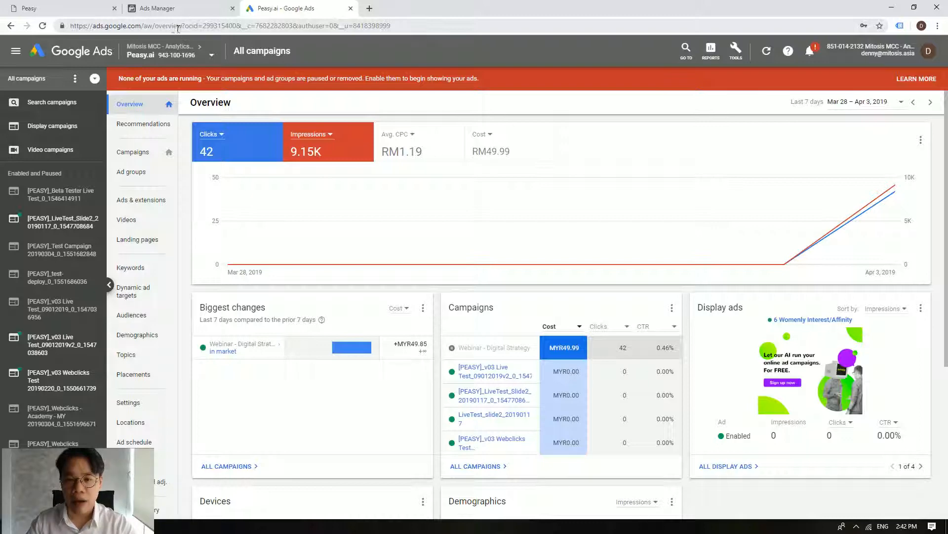
click(60, 8)
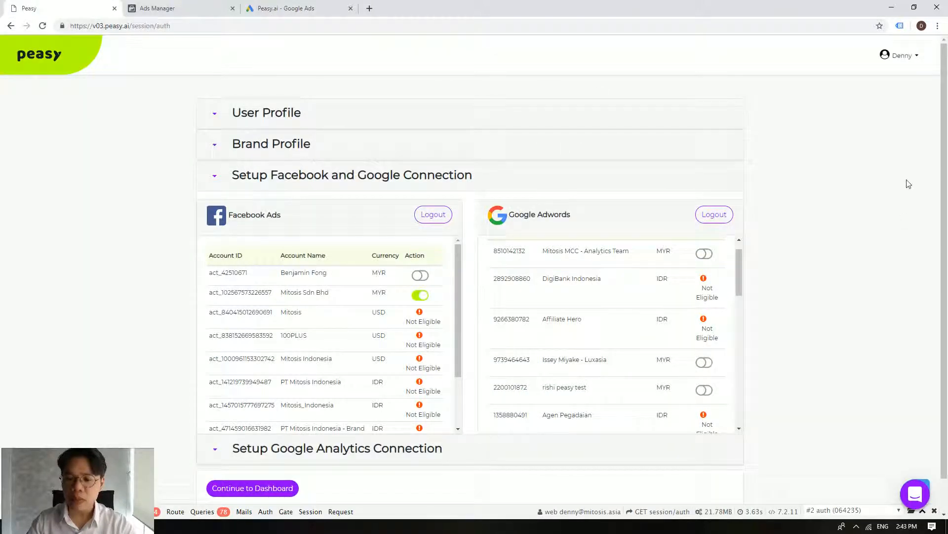
mouse_move(739, 266)
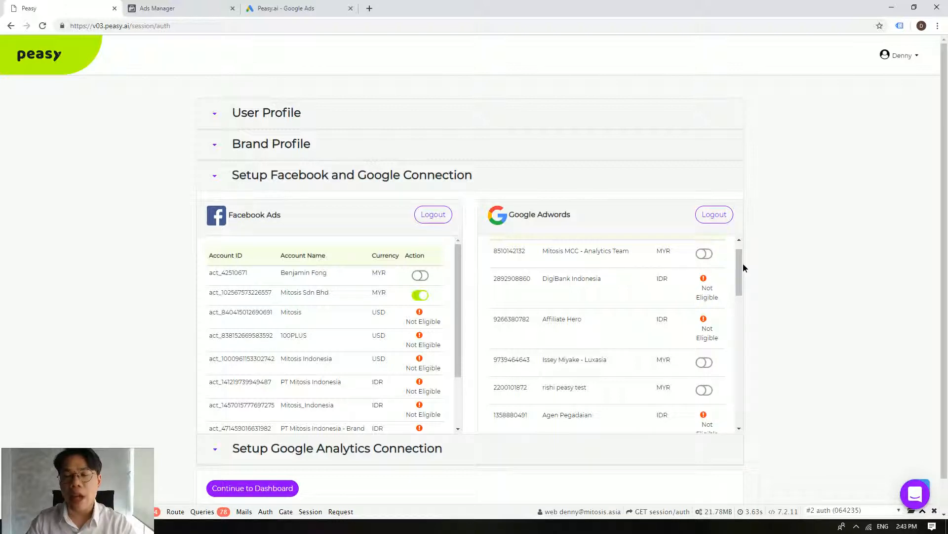
mouse_move(745, 250)
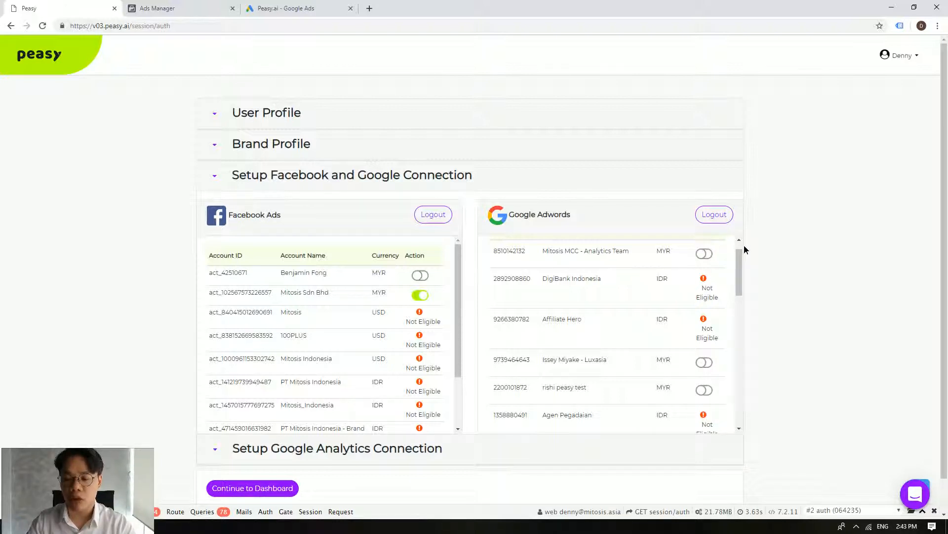
- Try the analytics team Adwords toggle, then switch on the Peasy.ai account so it turns green
scroll(up, 3)
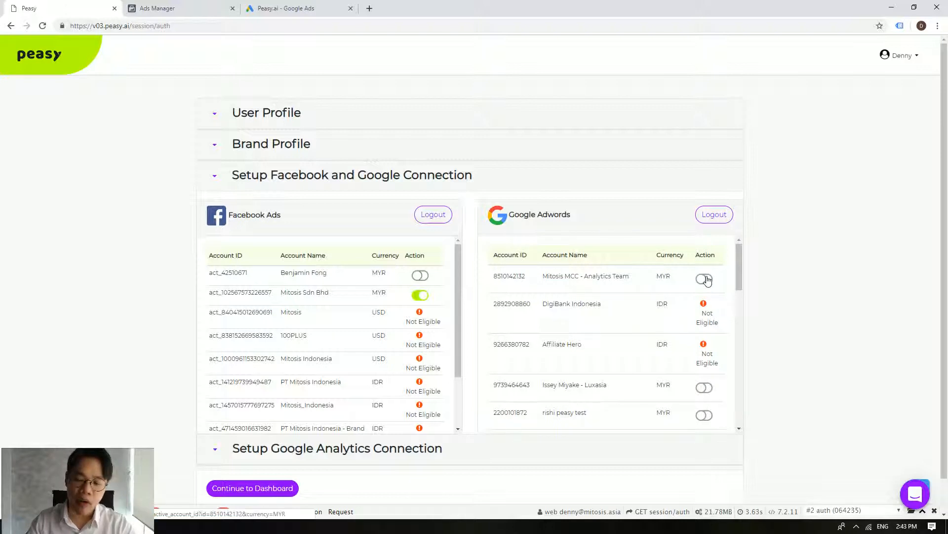
click(704, 280)
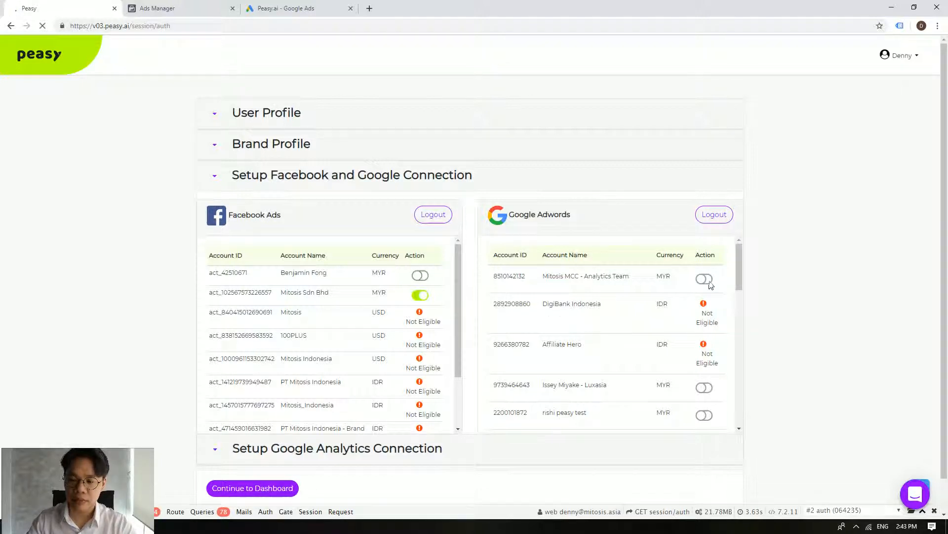
click(704, 279)
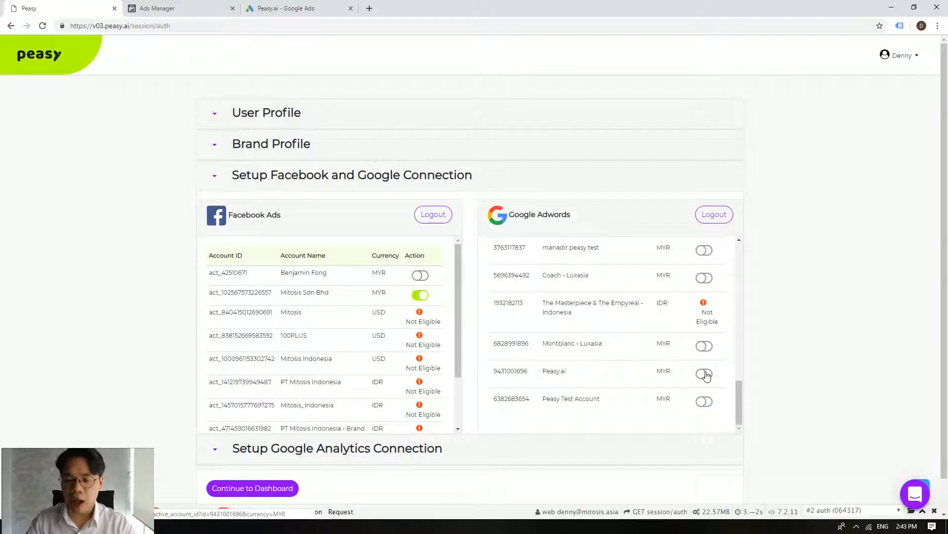
click(705, 373)
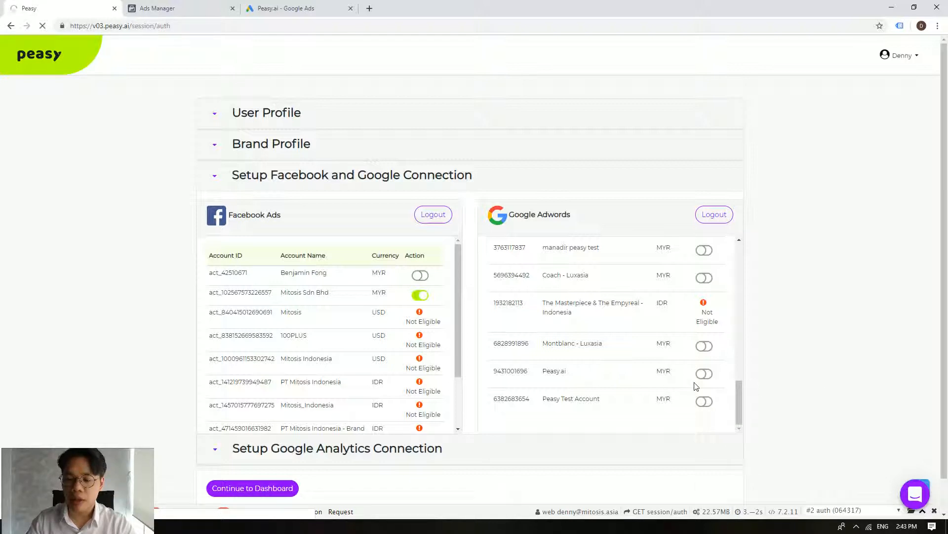
mouse_move(704, 373)
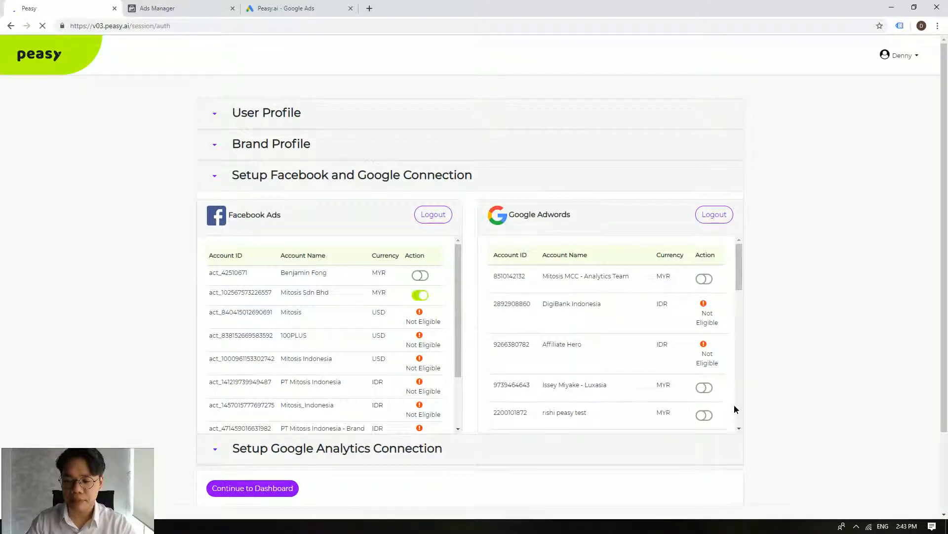
scroll(down, 3)
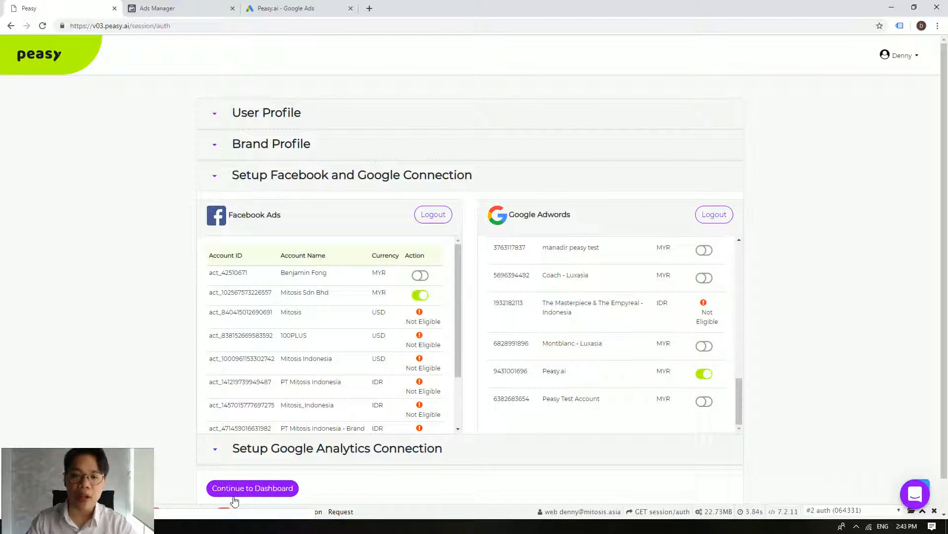
mouse_move(230, 501)
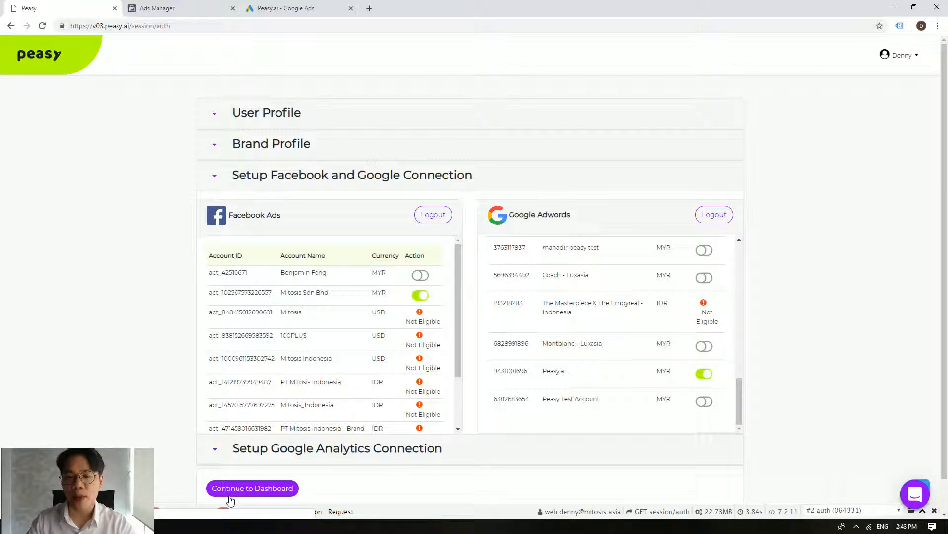